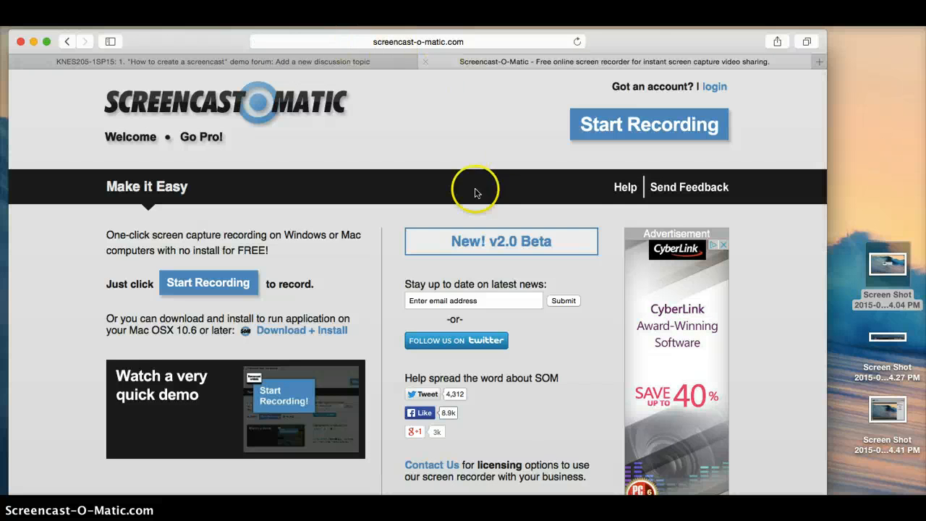
pyautogui.moveTo(663, 151)
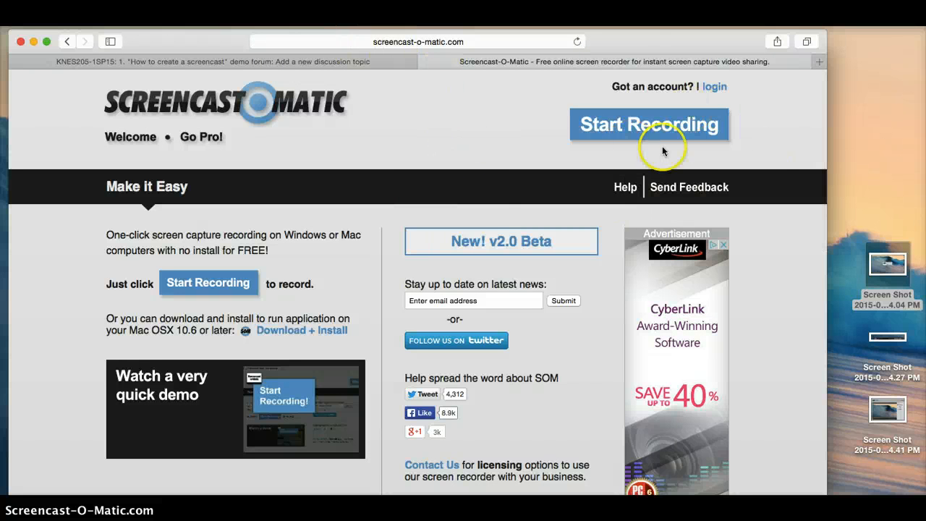
# - Start the web-based screen recorder from screencast-o-matic.com via Start Recording
pyautogui.click(649, 124)
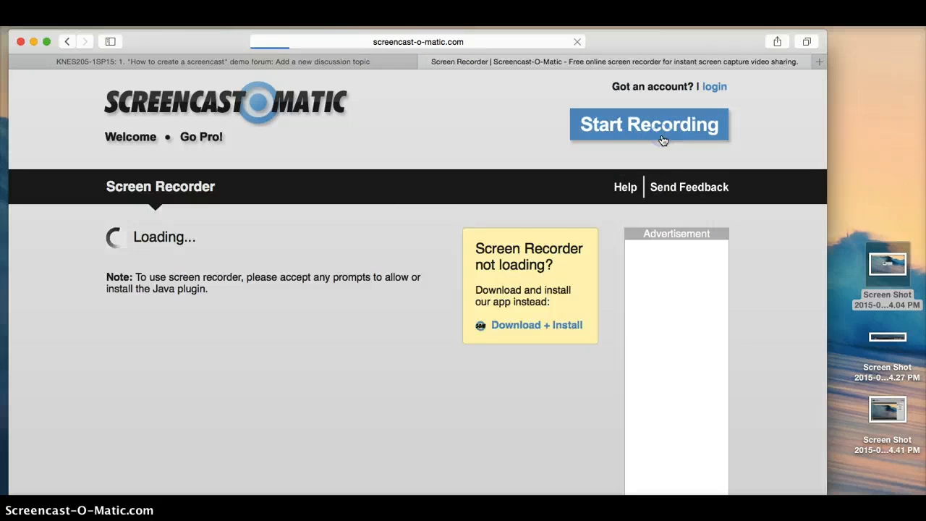
pyautogui.click(650, 125)
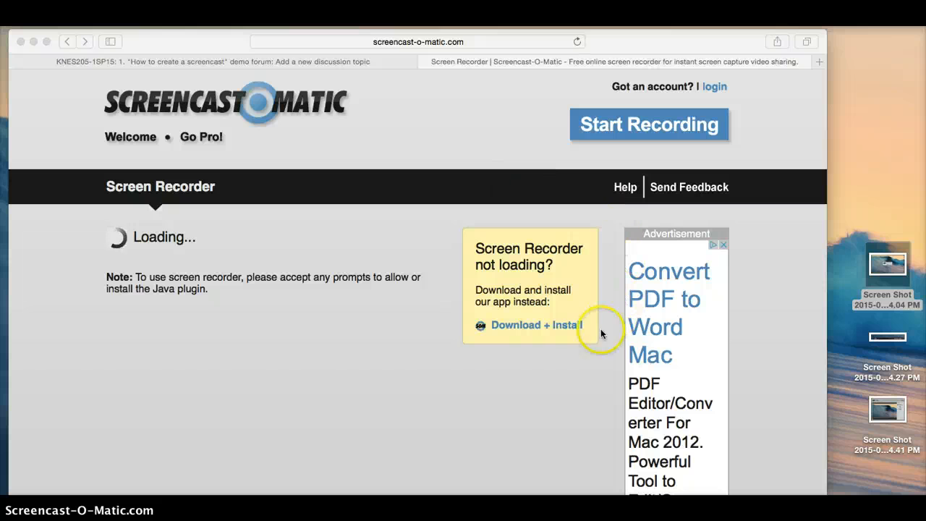
pyautogui.moveTo(492, 248)
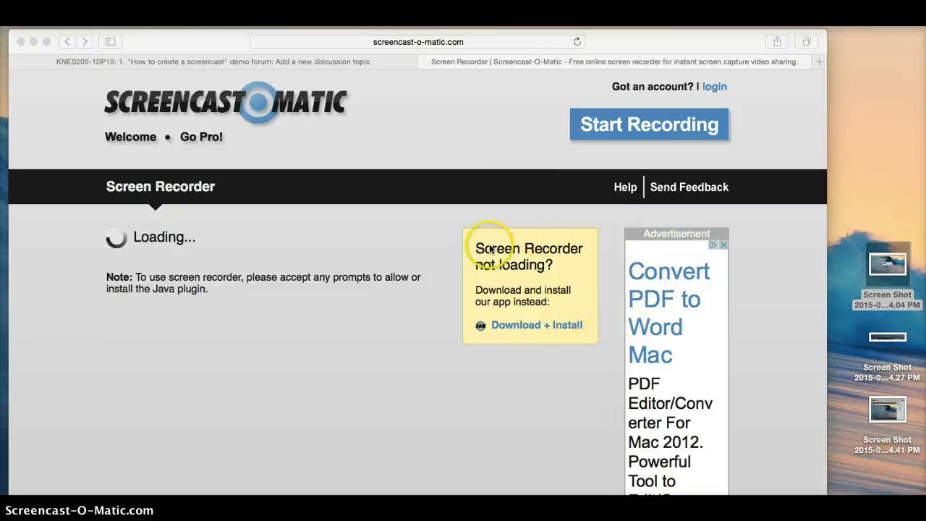
pyautogui.moveTo(498, 319)
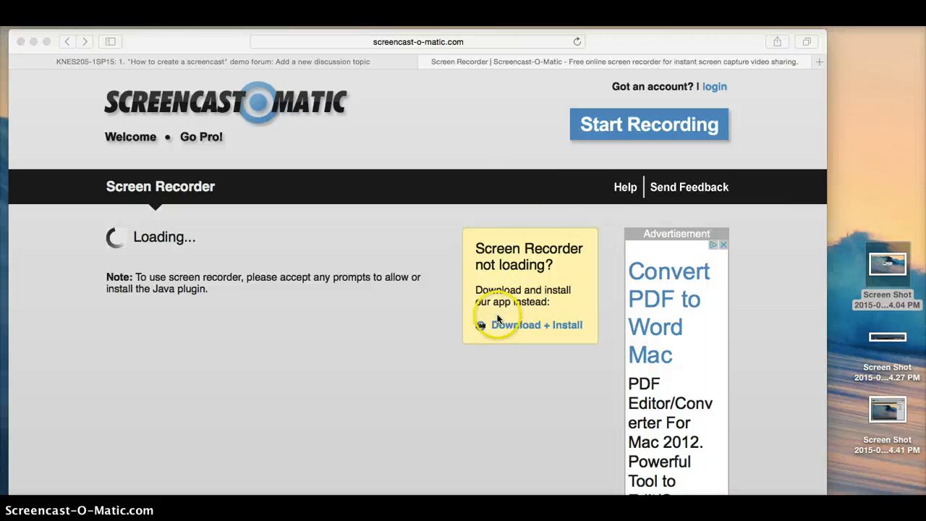
pyautogui.moveTo(37, 64)
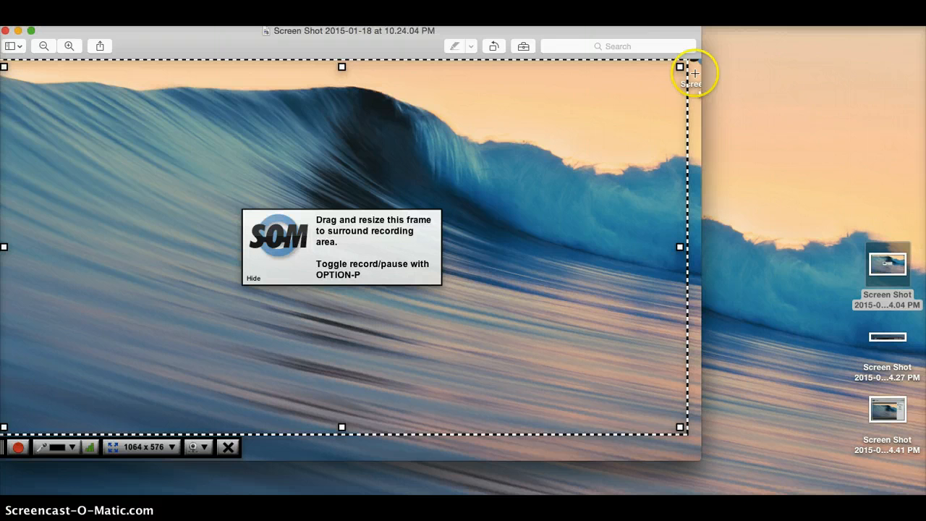
pyautogui.moveTo(55, 96)
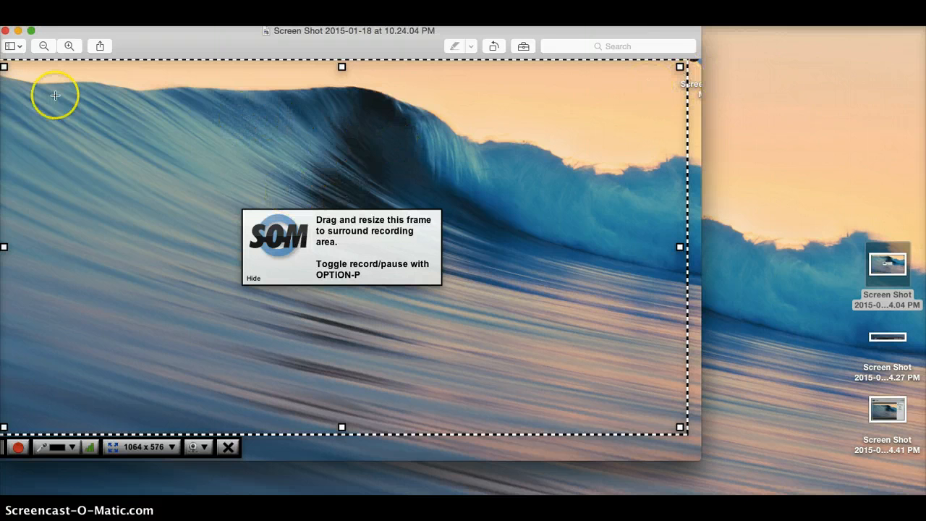
pyautogui.moveTo(691, 435)
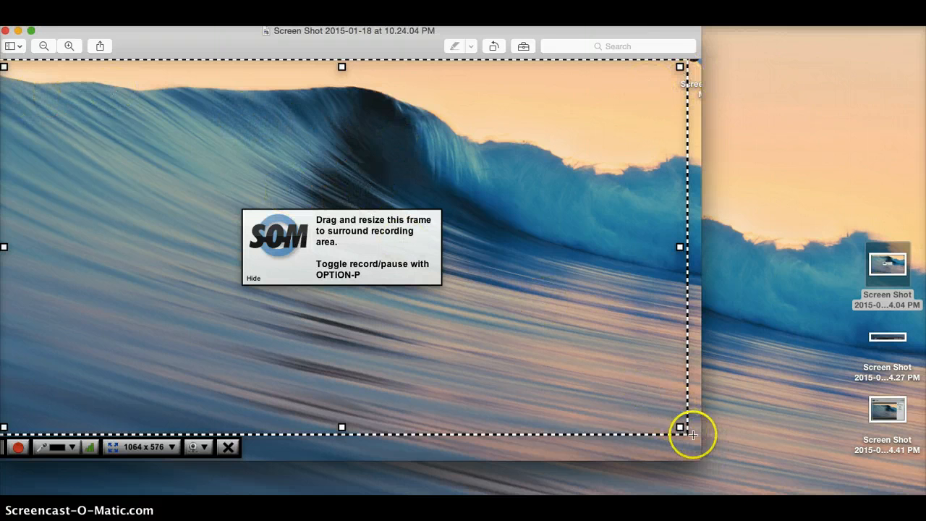
pyautogui.moveTo(657, 404)
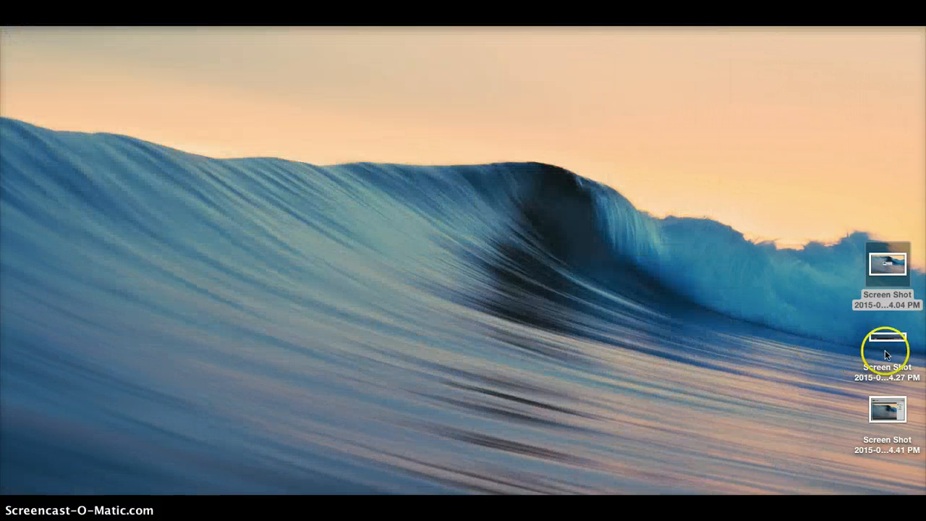
# - Open the middle desktop screenshot of the recorder controls in Preview
pyautogui.click(887, 342)
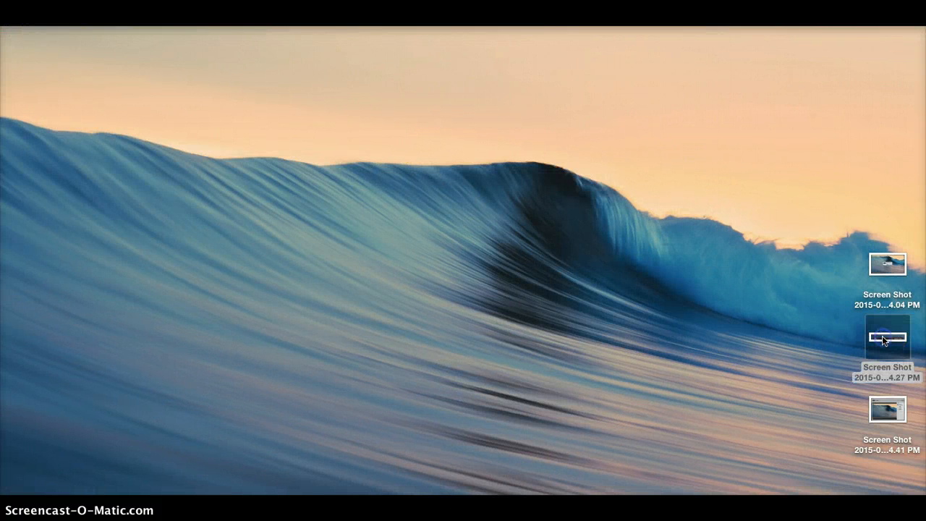
pyautogui.doubleClick(887, 338)
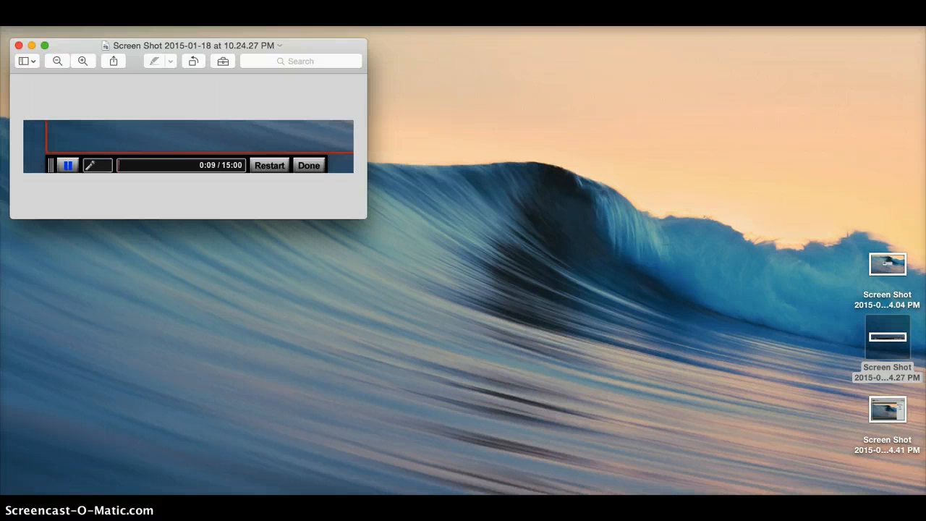
# - Stop the recording at about 0:09 with Done so its preview appears
pyautogui.click(66, 165)
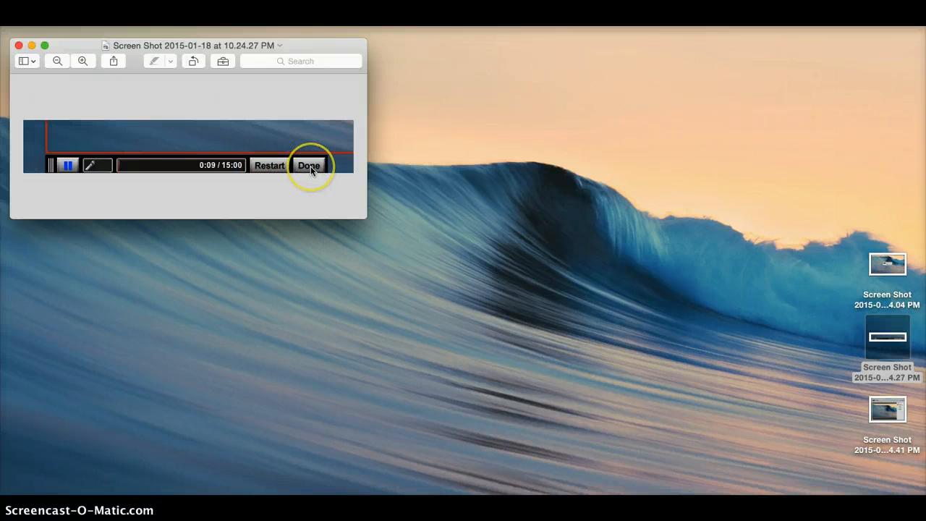
pyautogui.moveTo(345, 174)
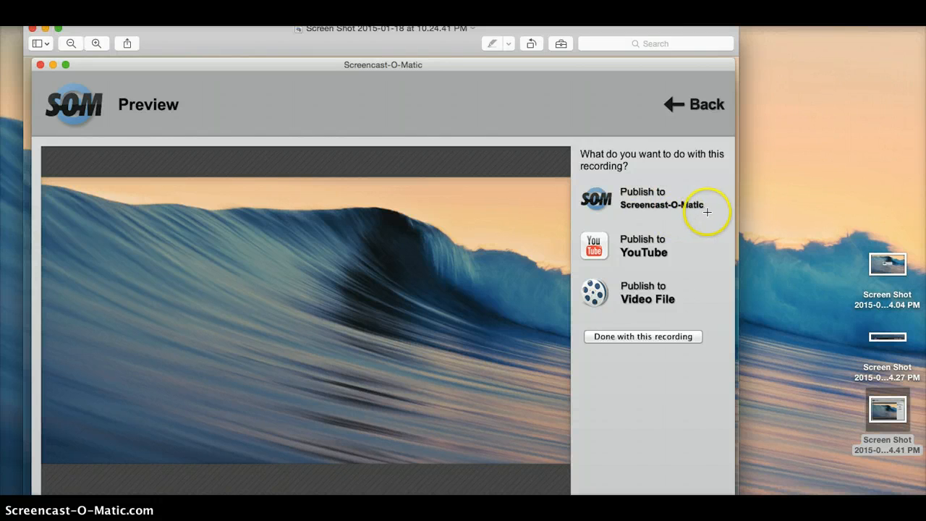
pyautogui.moveTo(645, 259)
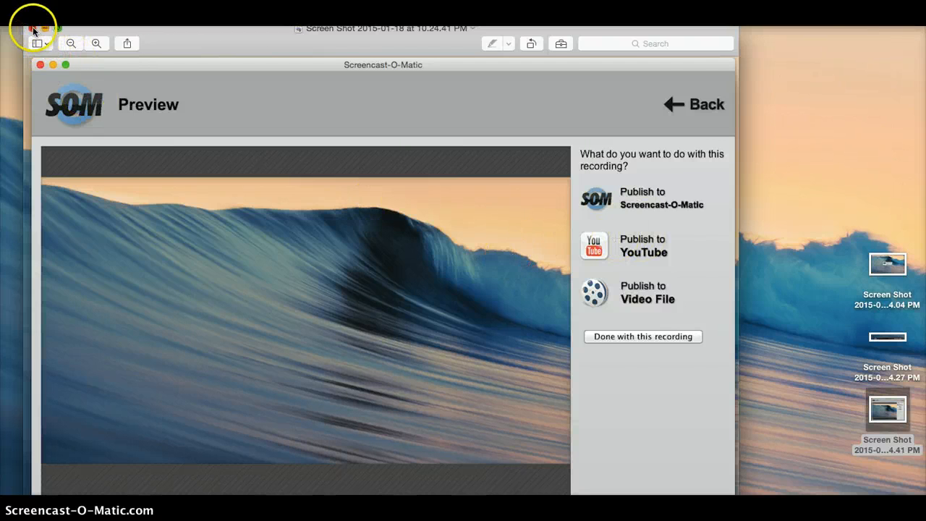
# - Close the recording preview with its YouTube and Video File publish options, returning to the desktop
pyautogui.click(32, 27)
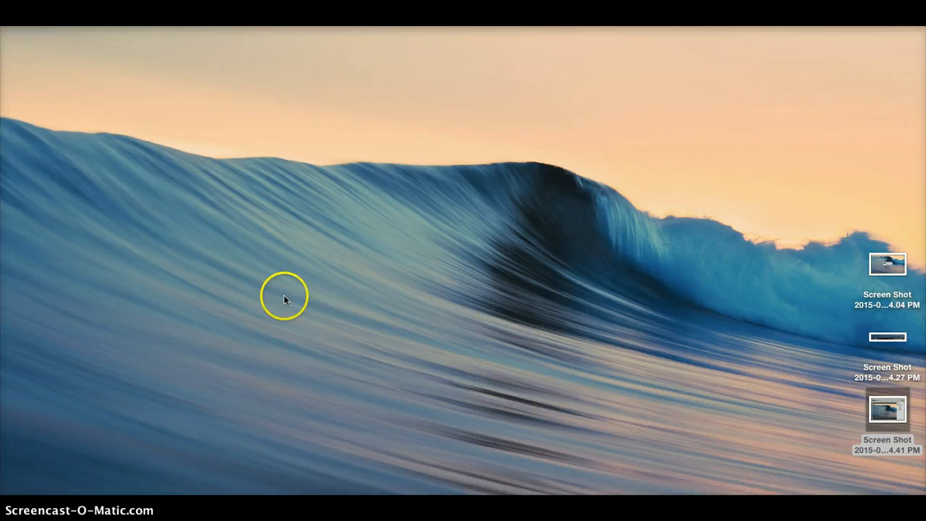